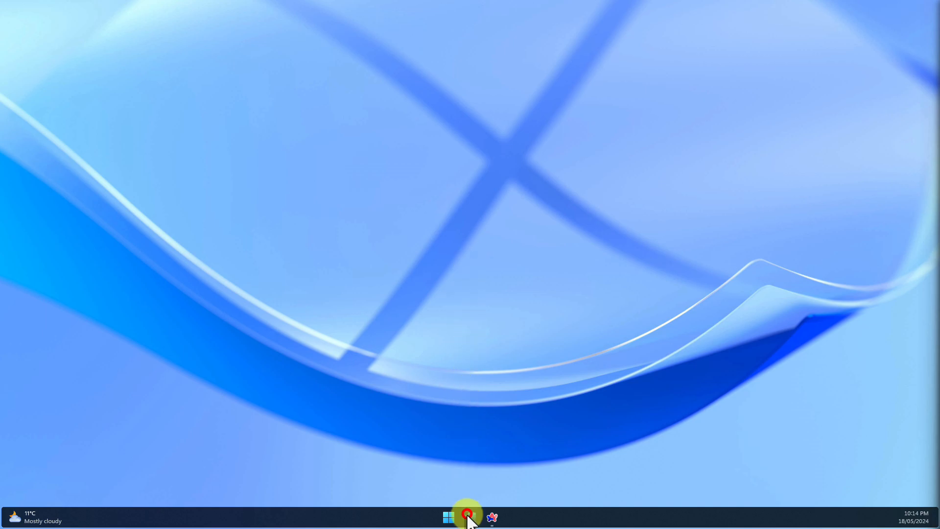
Open Word with a blank Document1, then switch to the Arc article from the taskbar
left_click(469, 516)
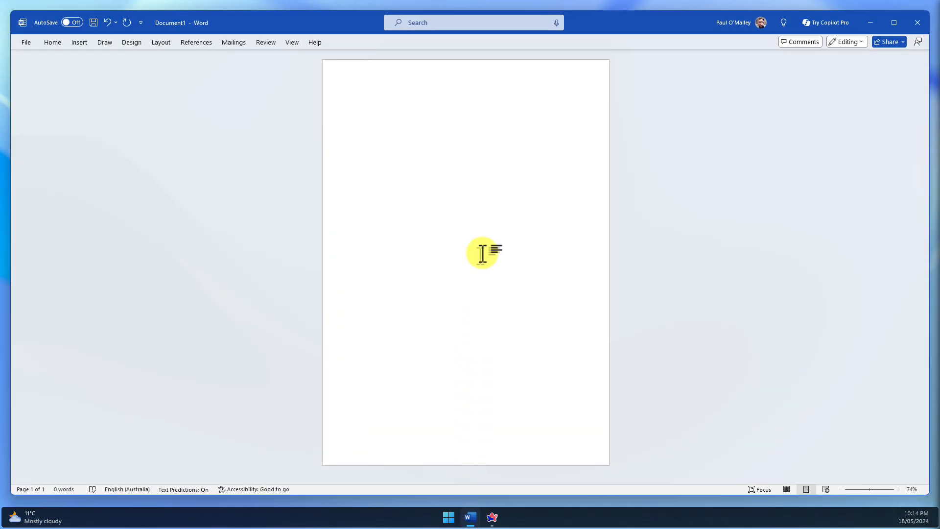
left_click(357, 98)
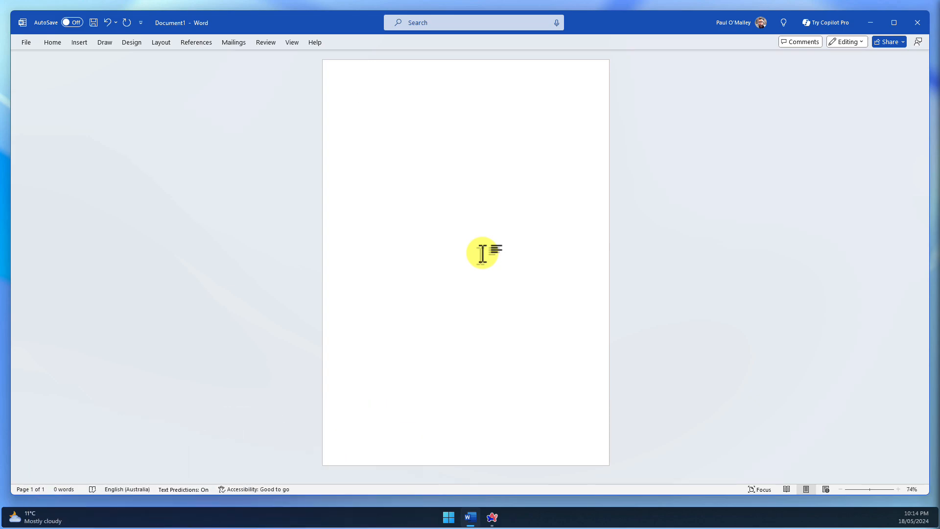
left_click(357, 99)
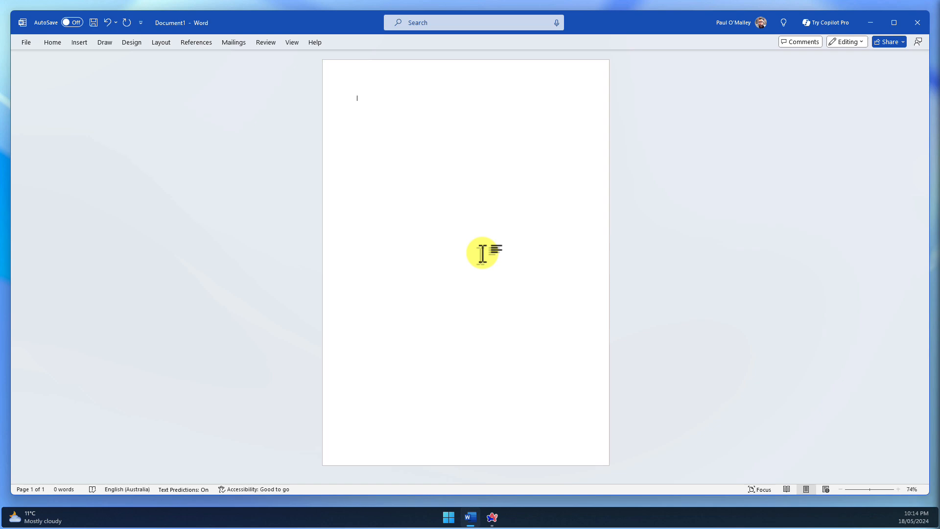
left_click(491, 517)
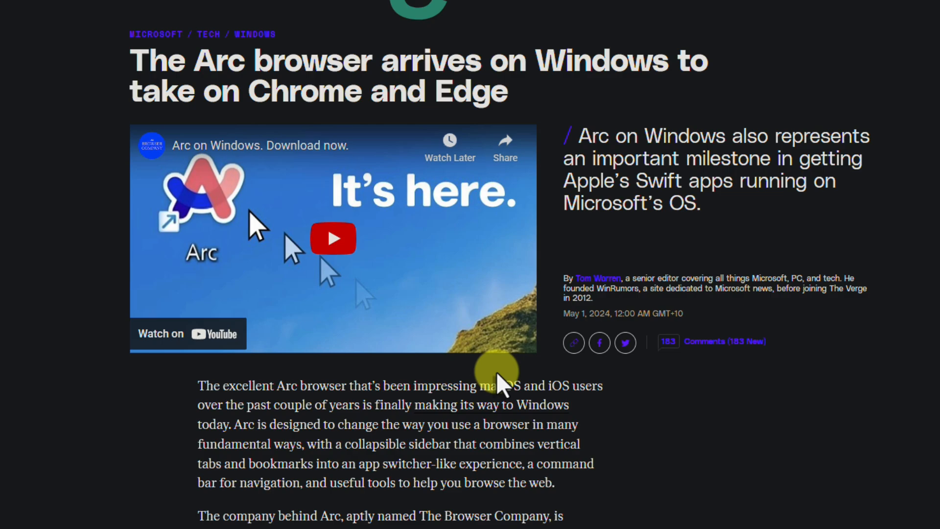
mouse_move(123, 39)
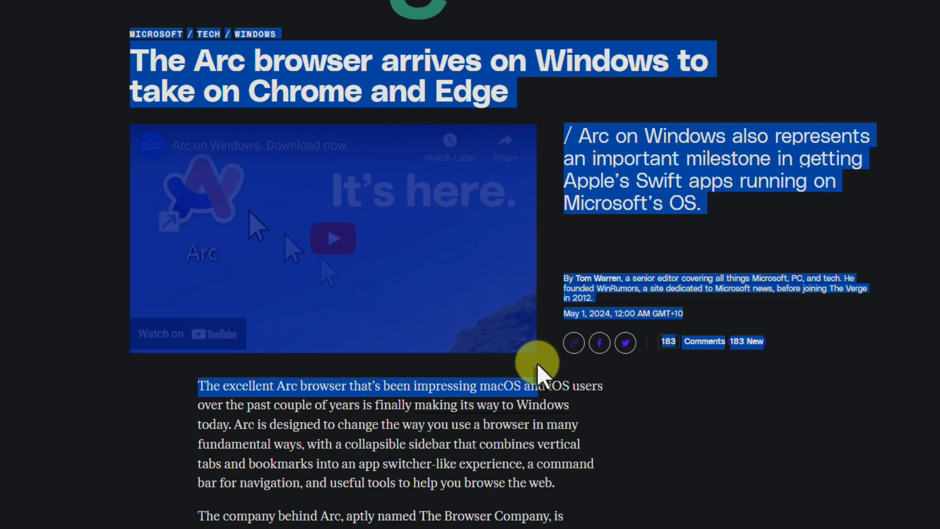
Copy the article about Arc arriving on Windows, then return to the empty Word document
scroll("down", 3)
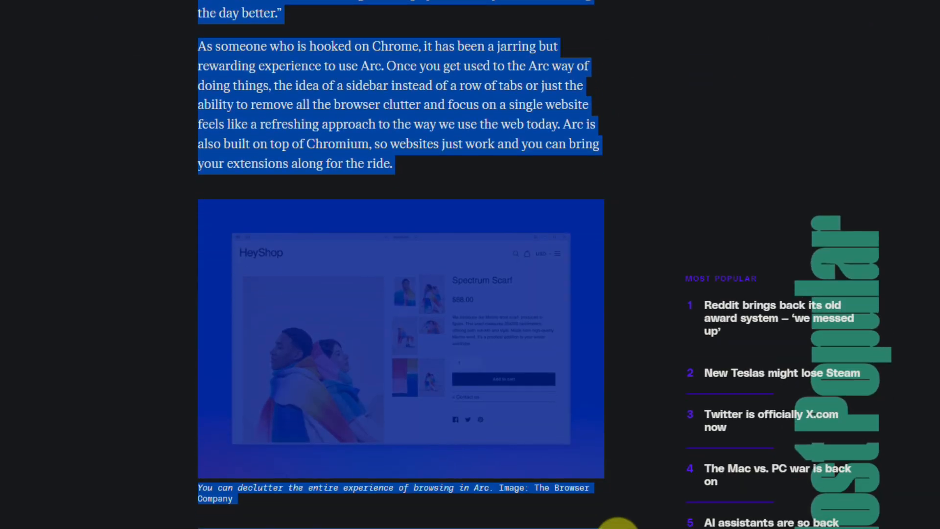
key("ctrl+c")
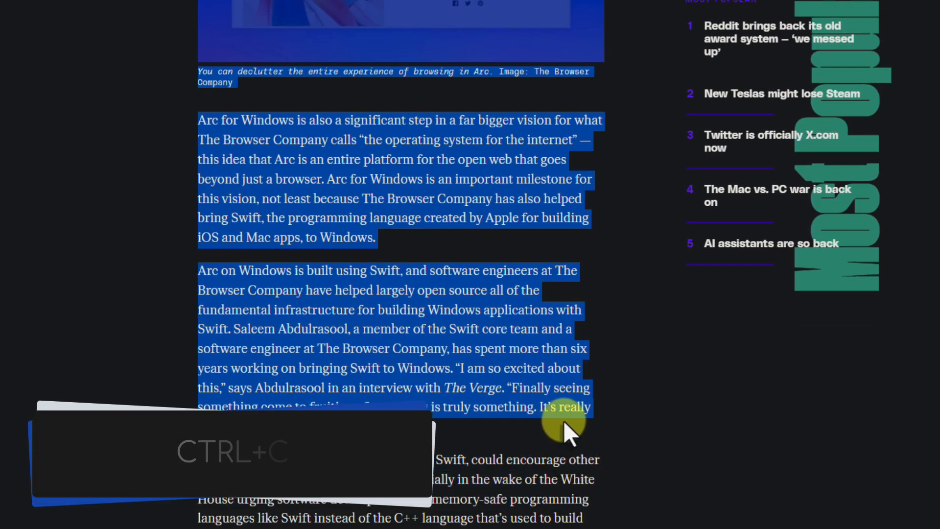
key("ctrl+c")
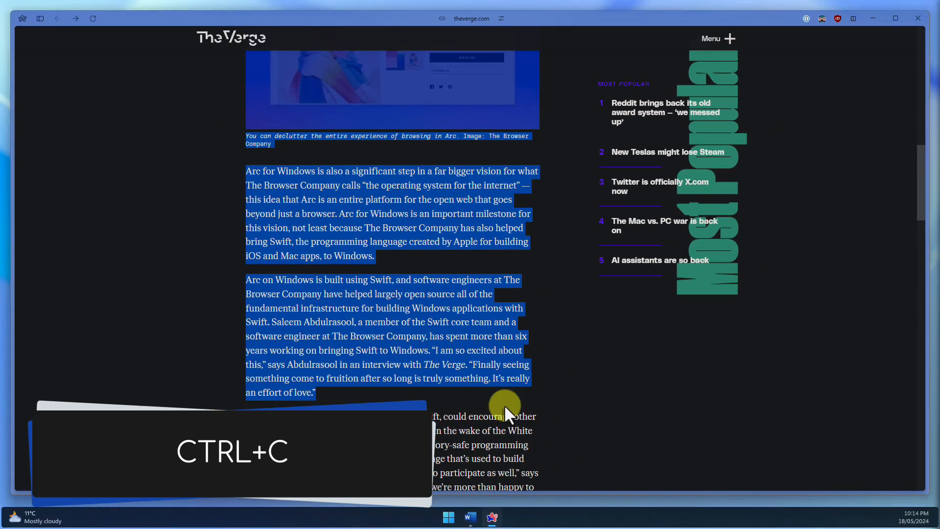
left_click(470, 517)
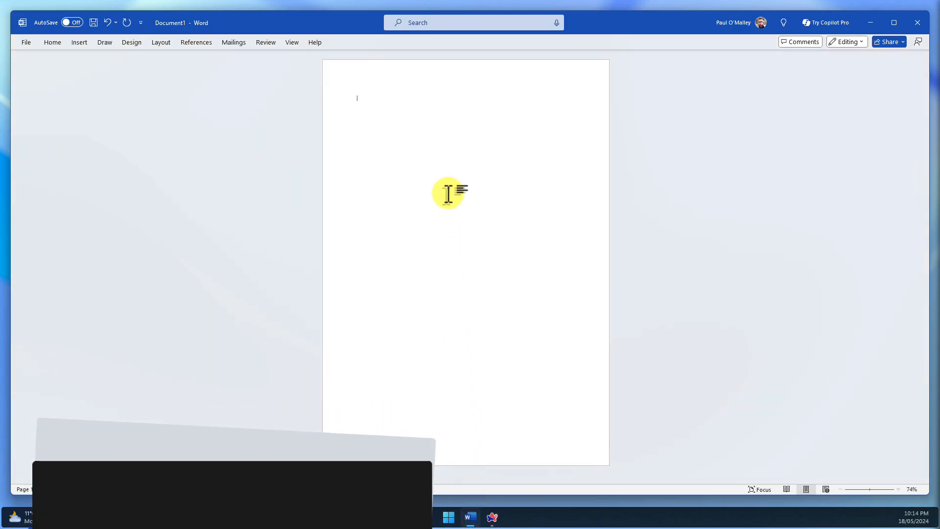
Paste the Arc article's headline, byline, body and image into Document1
key("ctrl+v")
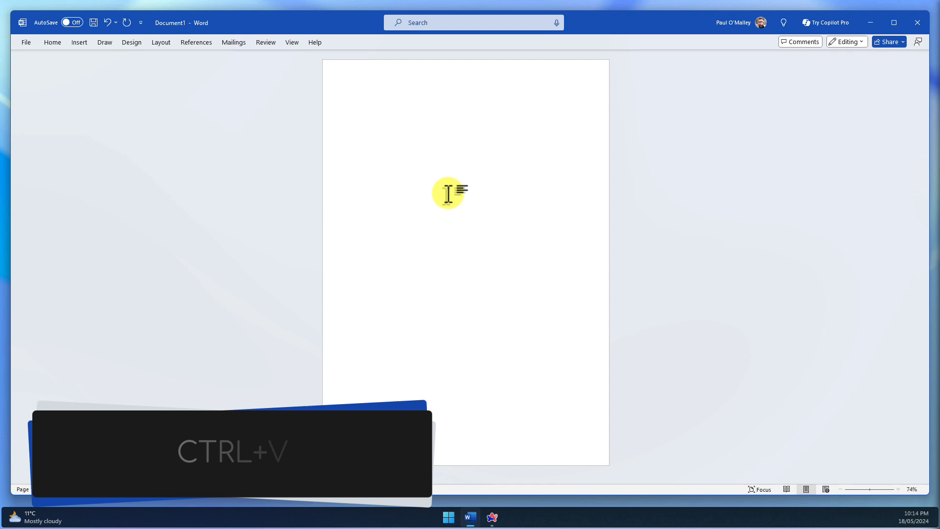
key("ctrl+v")
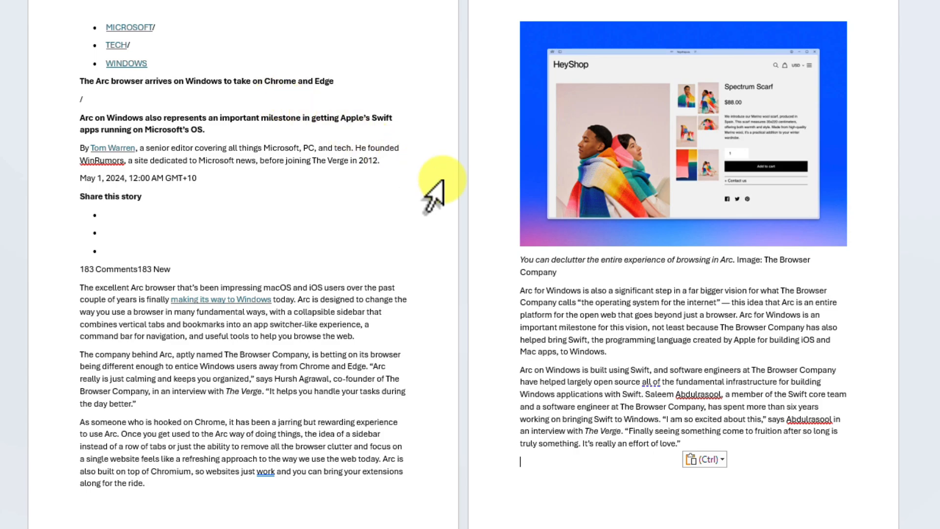
mouse_move(616, 272)
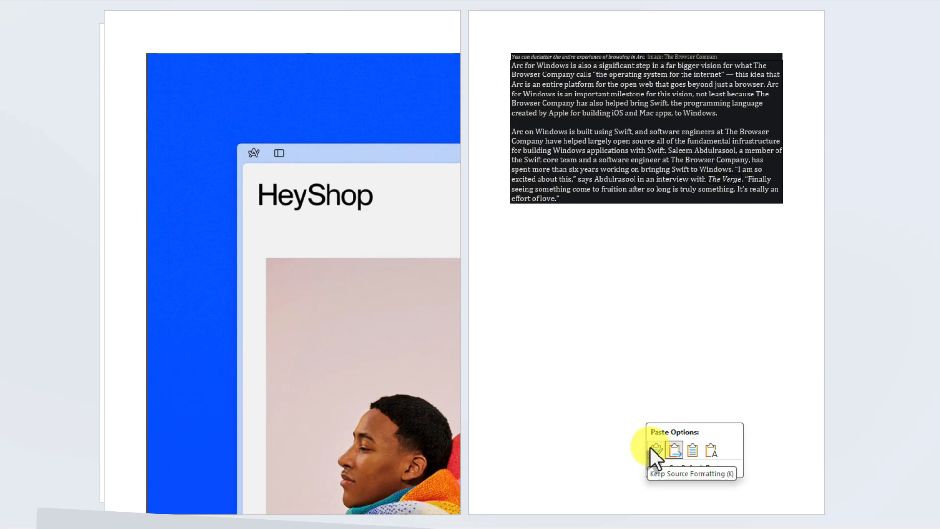
Try Keep Source Formatting, then switch the pasted article to Merge Formatting
left_click(658, 450)
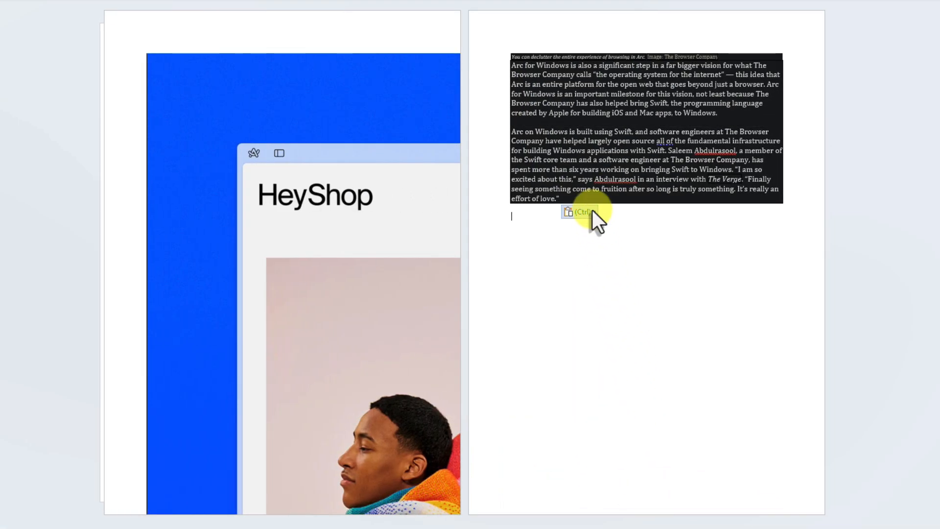
mouse_move(568, 212)
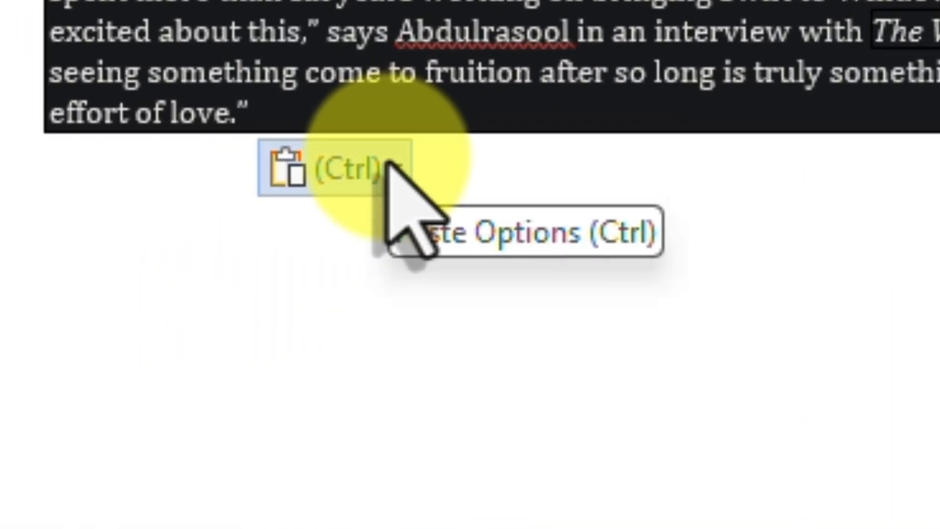
left_click(321, 167)
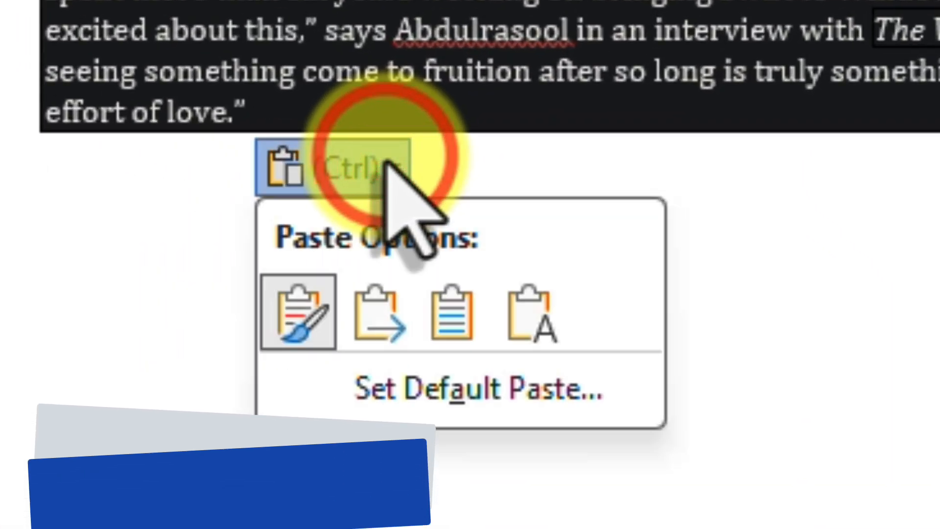
mouse_move(377, 315)
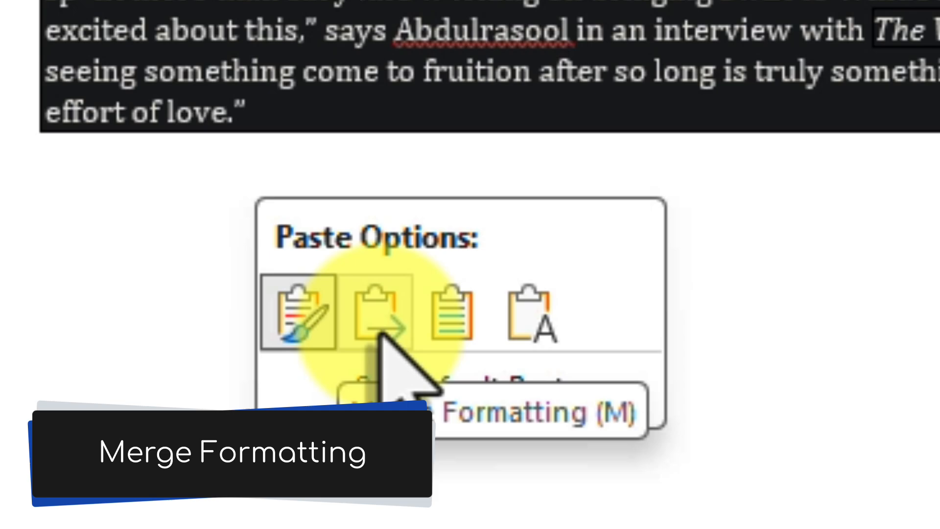
left_click(372, 312)
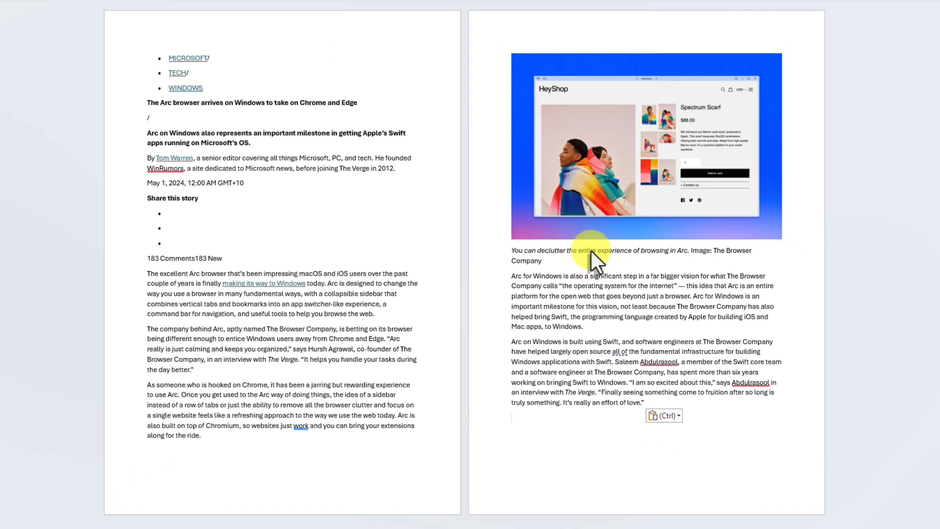
mouse_move(675, 320)
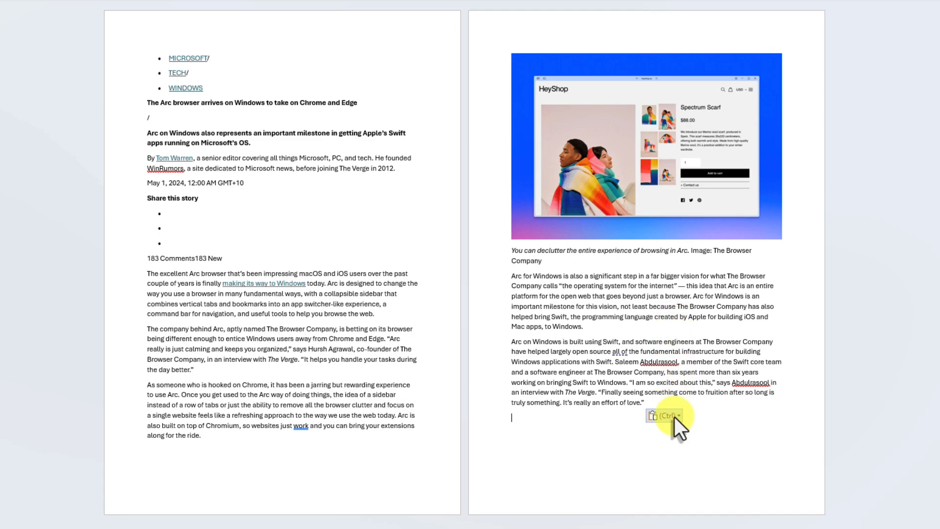
mouse_move(652, 416)
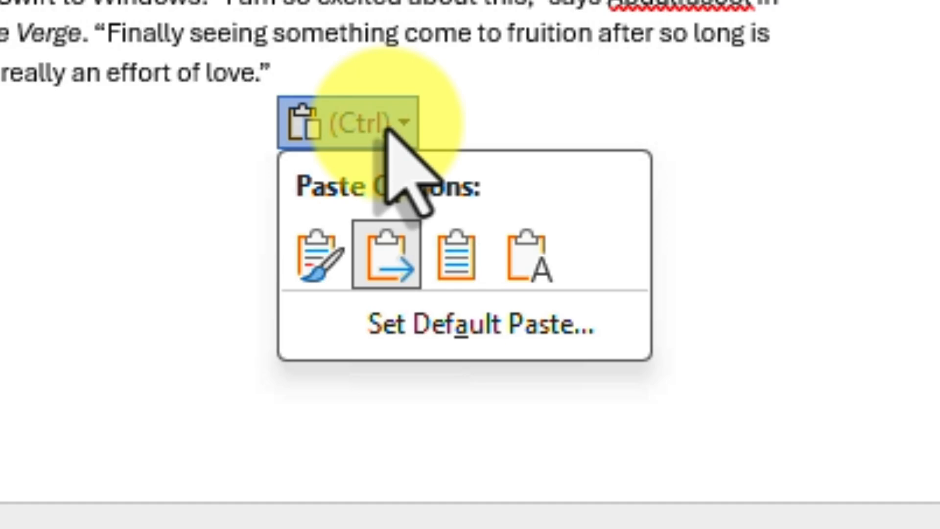
mouse_move(459, 258)
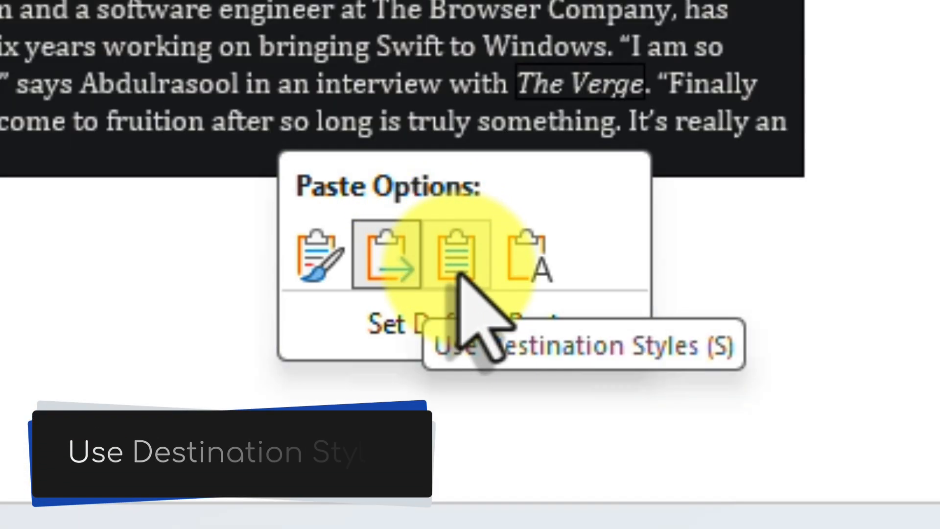
Apply the destination-styles paste option, then reopen Paste Options below the article
left_click(458, 258)
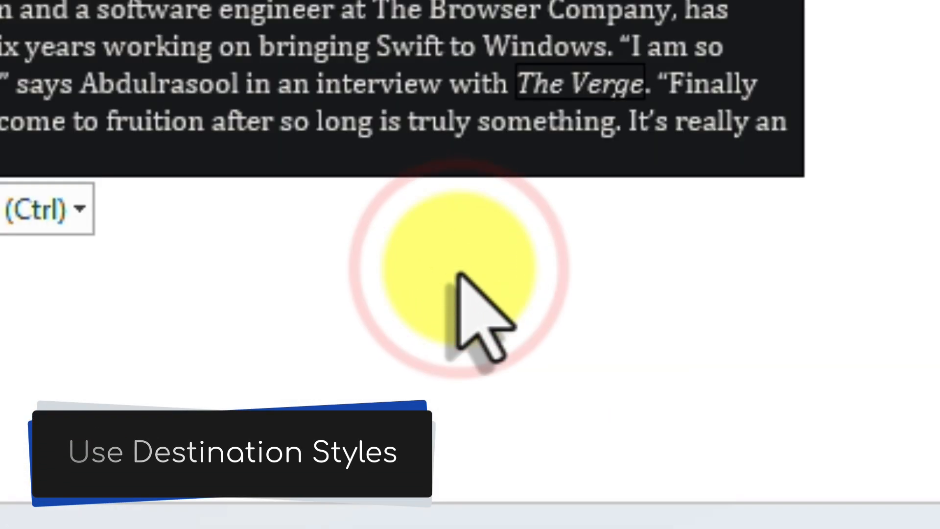
left_click(229, 452)
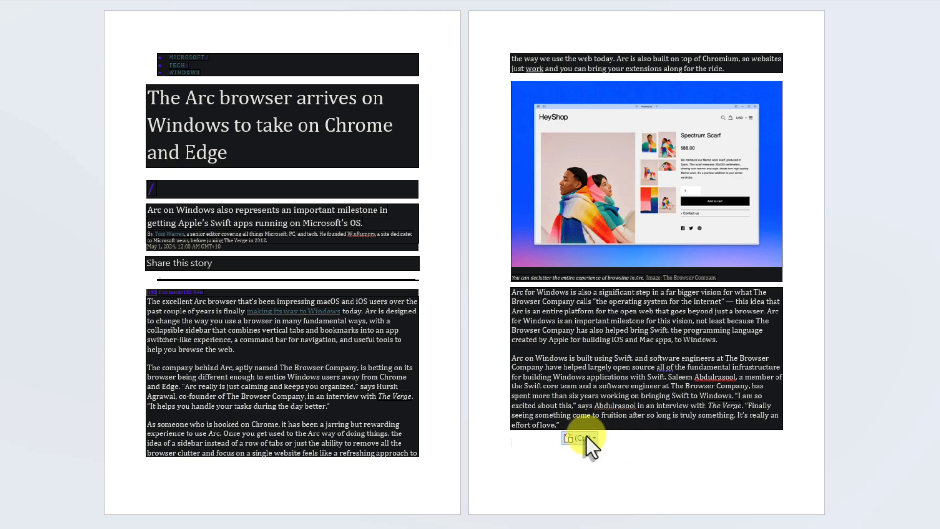
left_click(511, 442)
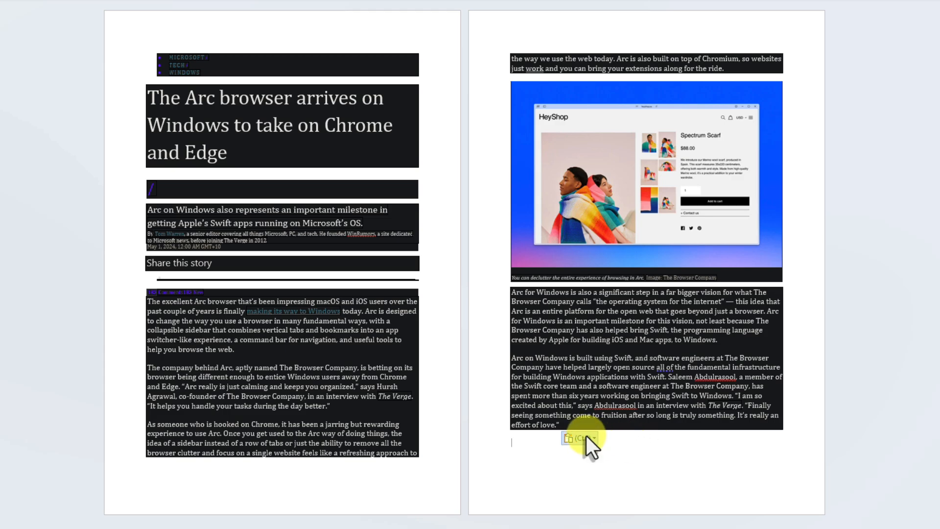
mouse_move(587, 438)
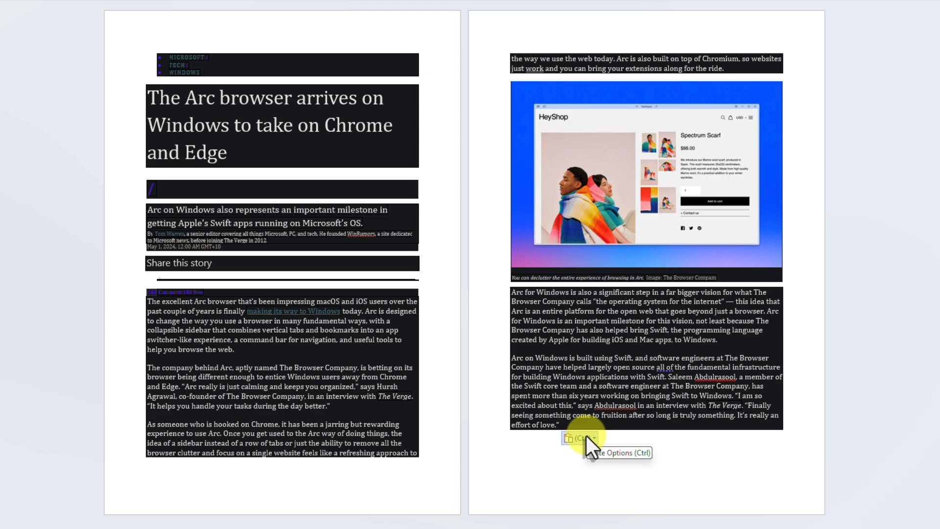
left_click(584, 440)
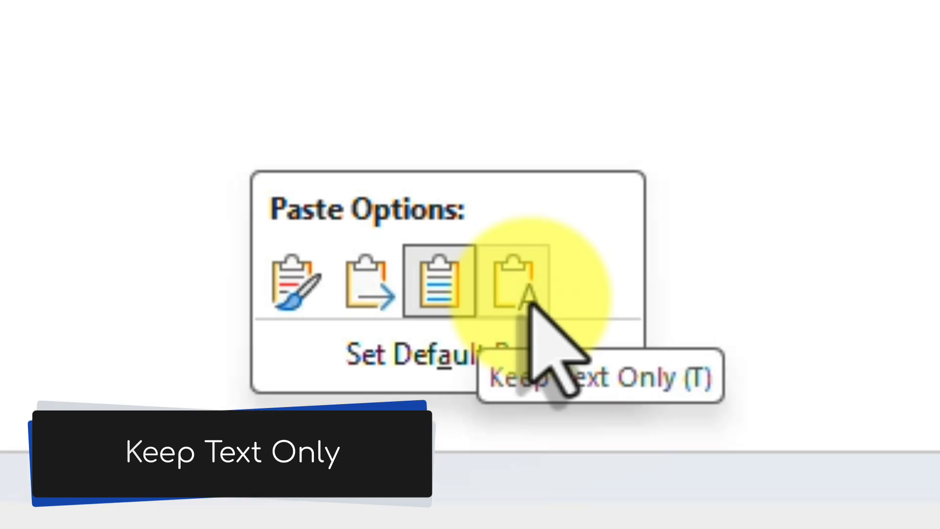
Reduce the pasted article to Keep Text Only, then reopen its paste formatting choices
left_click(517, 282)
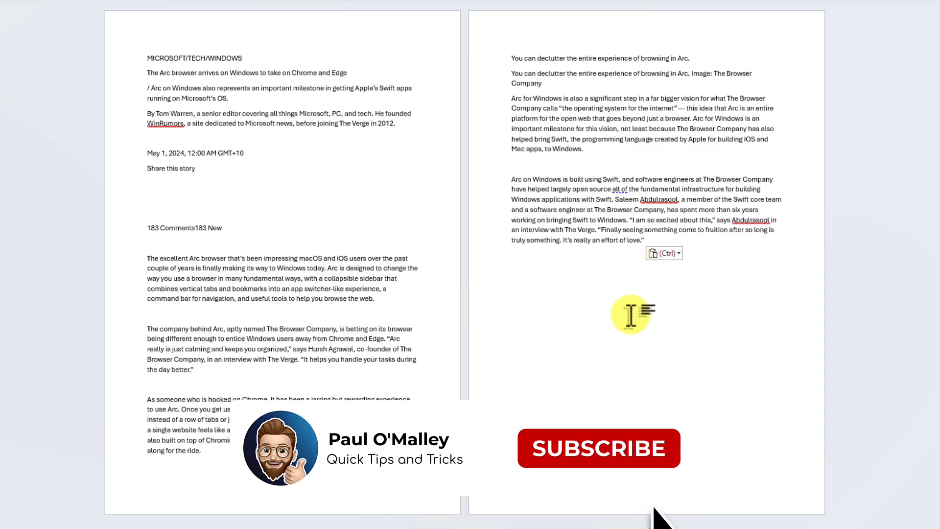
left_click(597, 447)
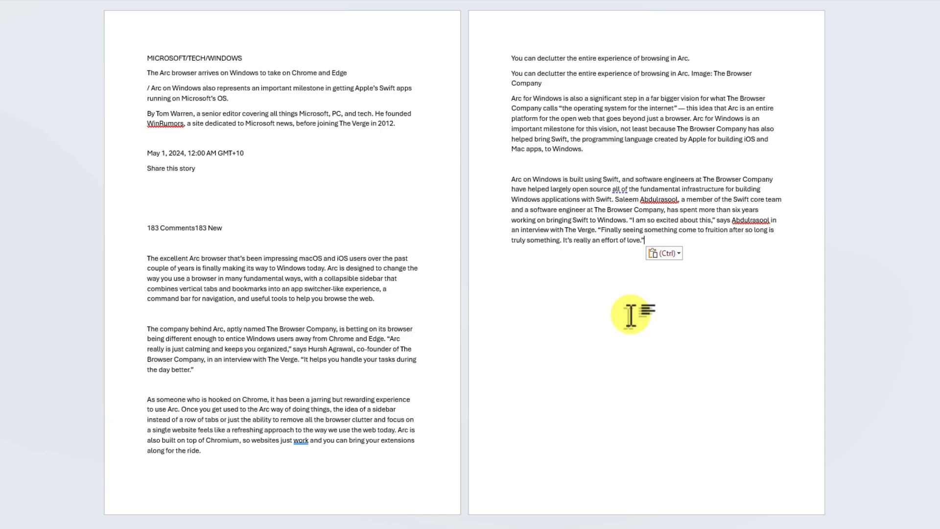
mouse_move(673, 248)
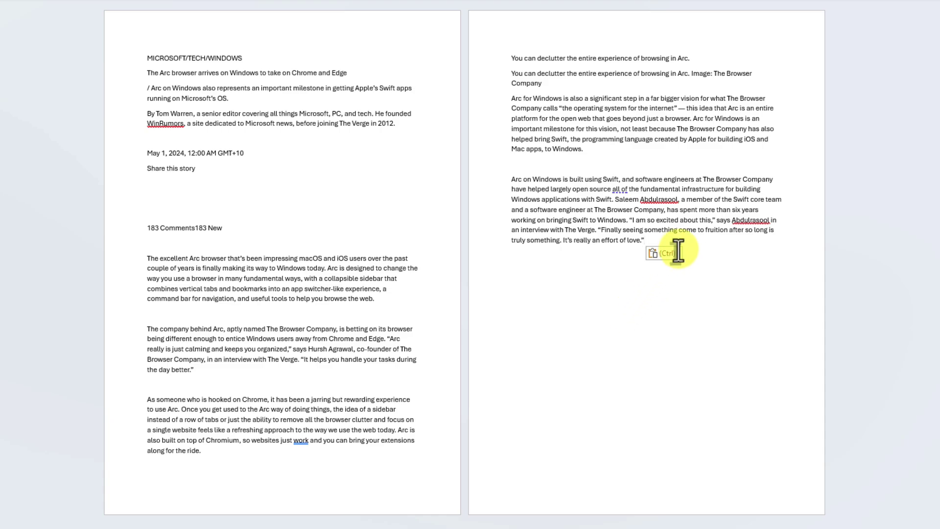
left_click(660, 252)
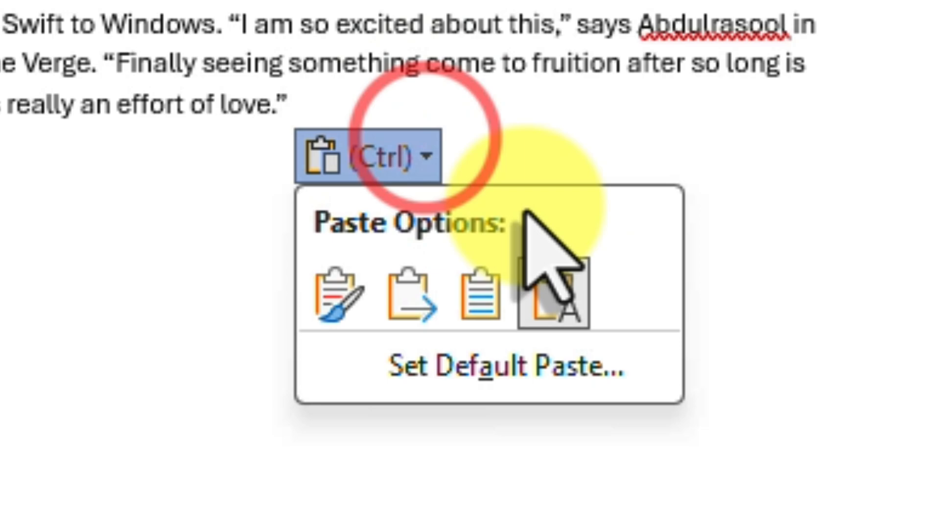
mouse_move(689, 360)
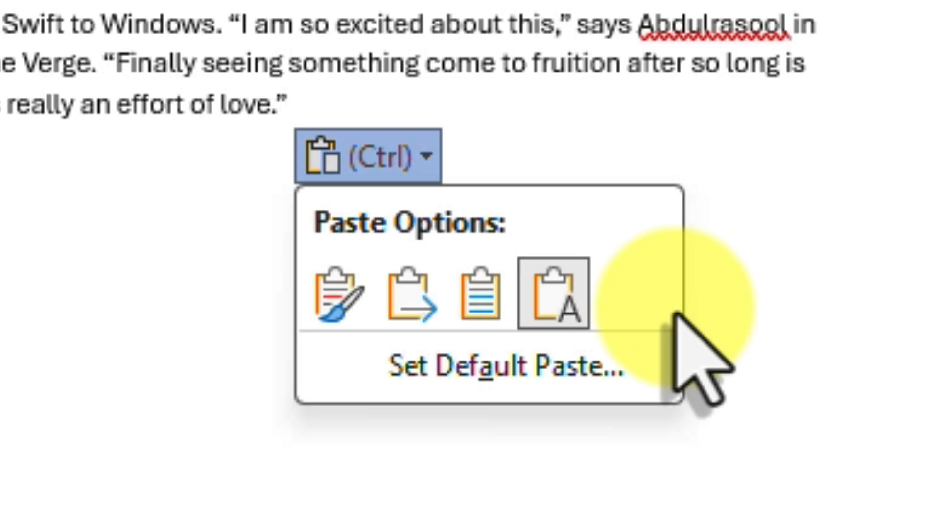
mouse_move(420, 323)
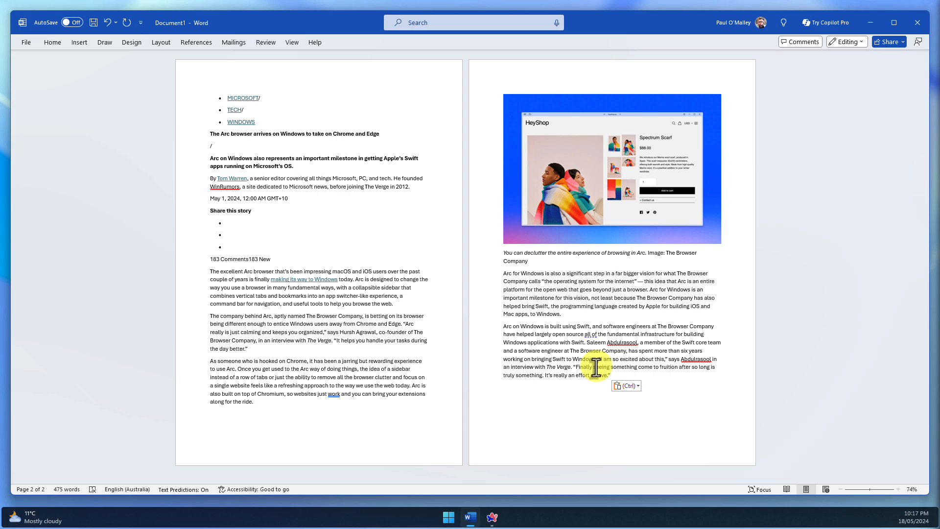
Restore the article's image, links and bold headings, then open Word Options from File
left_click(504, 387)
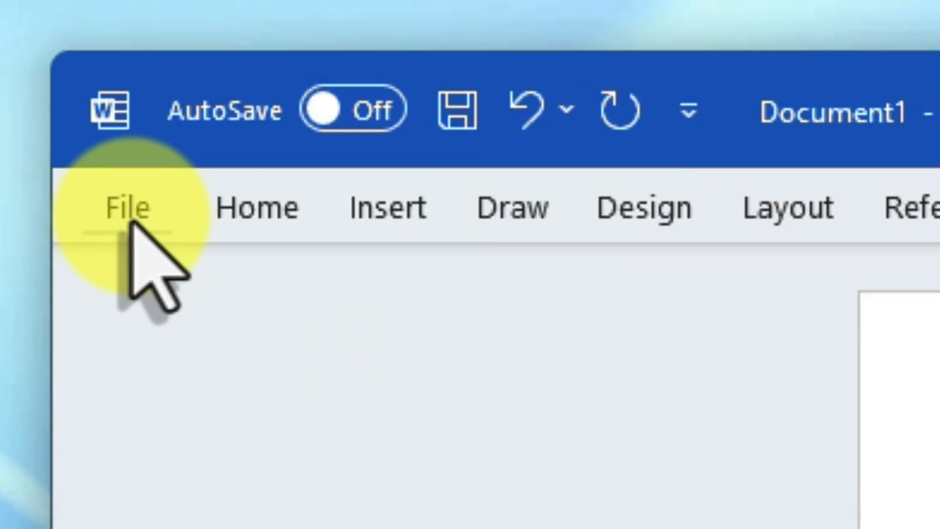
left_click(123, 207)
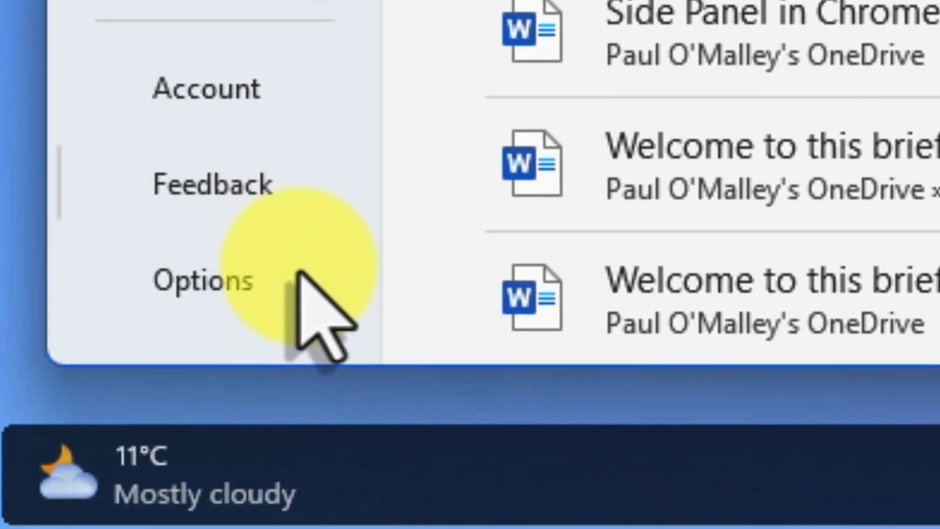
left_click(203, 280)
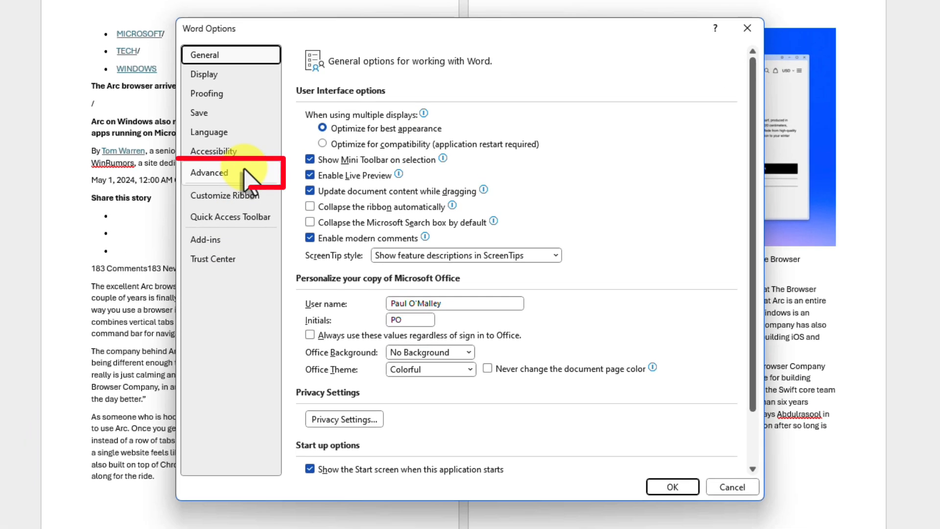
Under Advanced, set 'Pasting from other programs' to Keep Source Formatting and confirm with OK
left_click(208, 173)
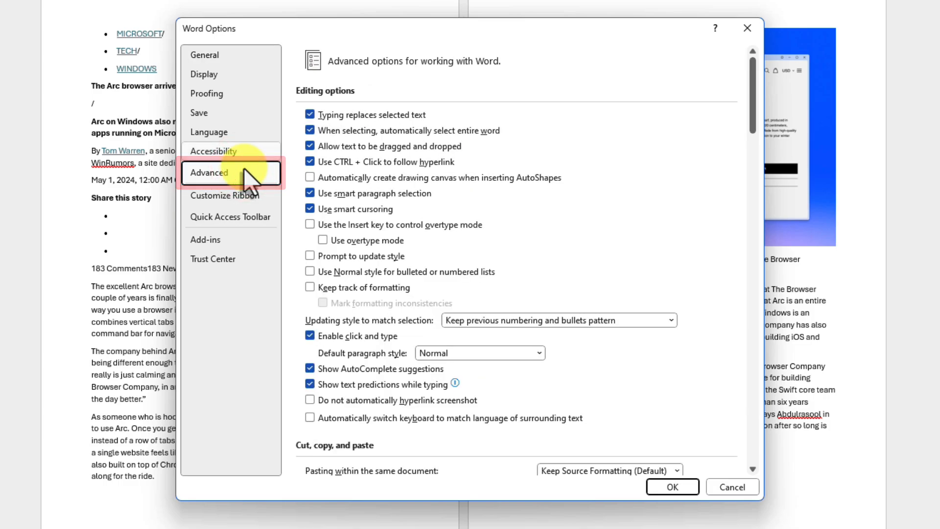
scroll("down", 3)
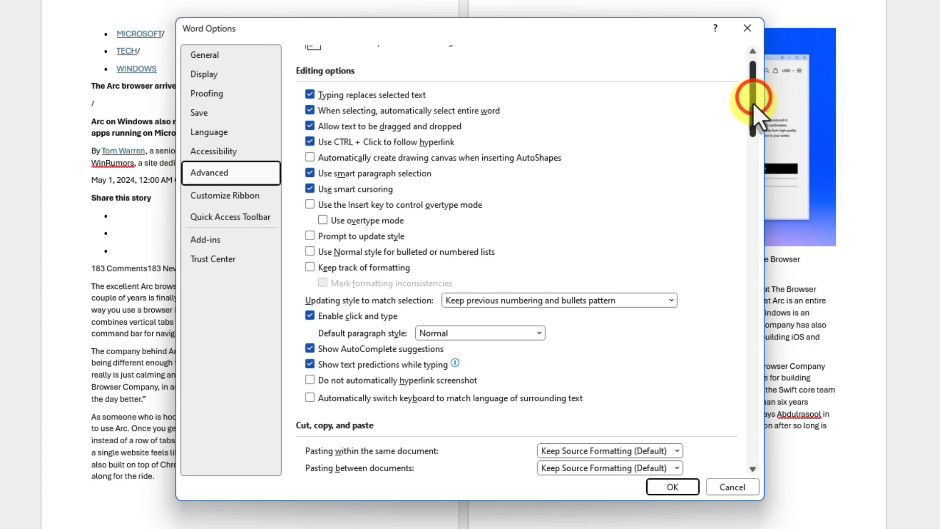
scroll("down", 3)
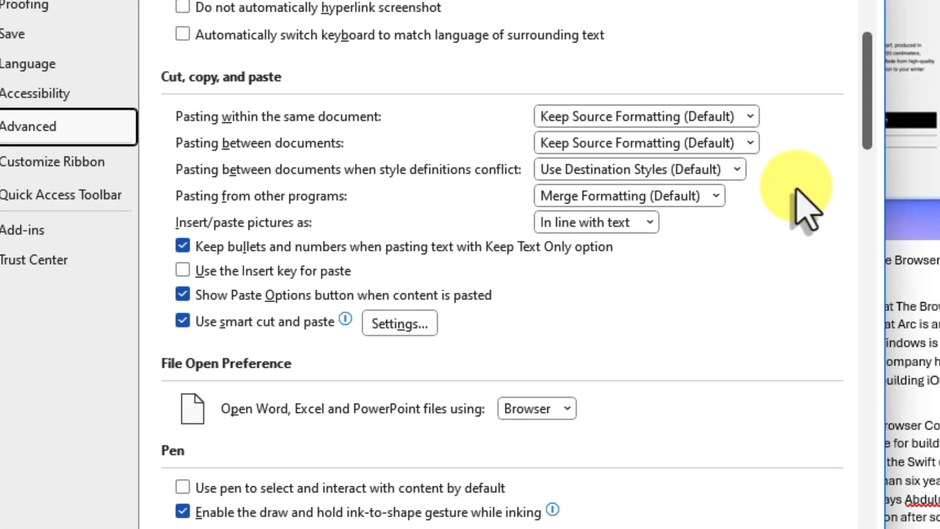
mouse_move(747, 210)
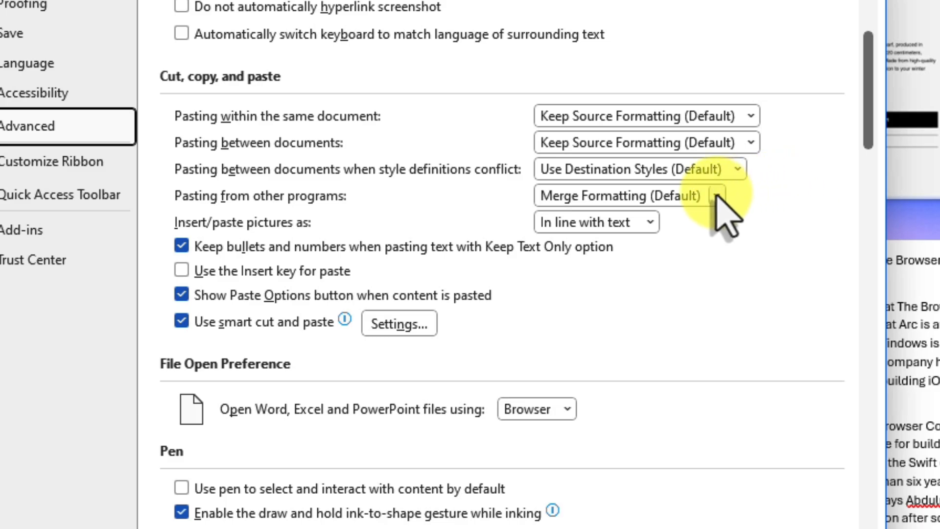
left_click(712, 195)
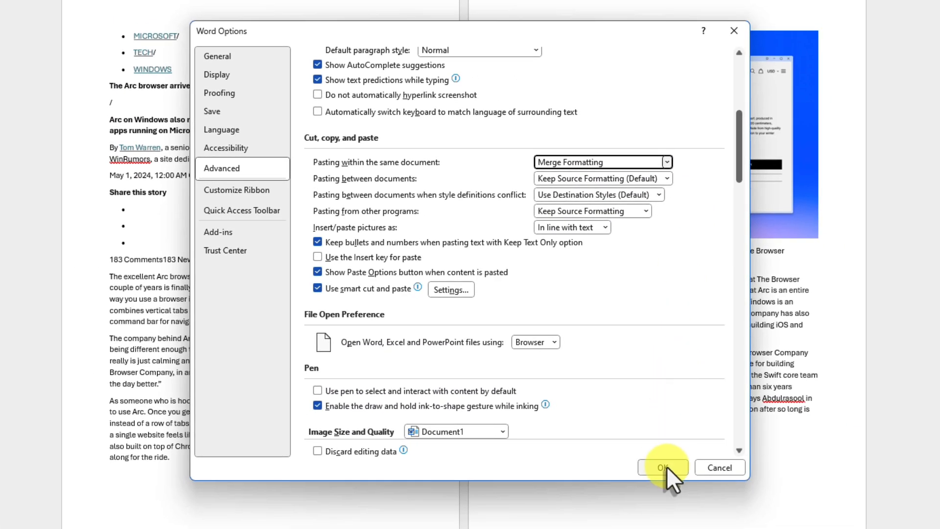
left_click(662, 467)
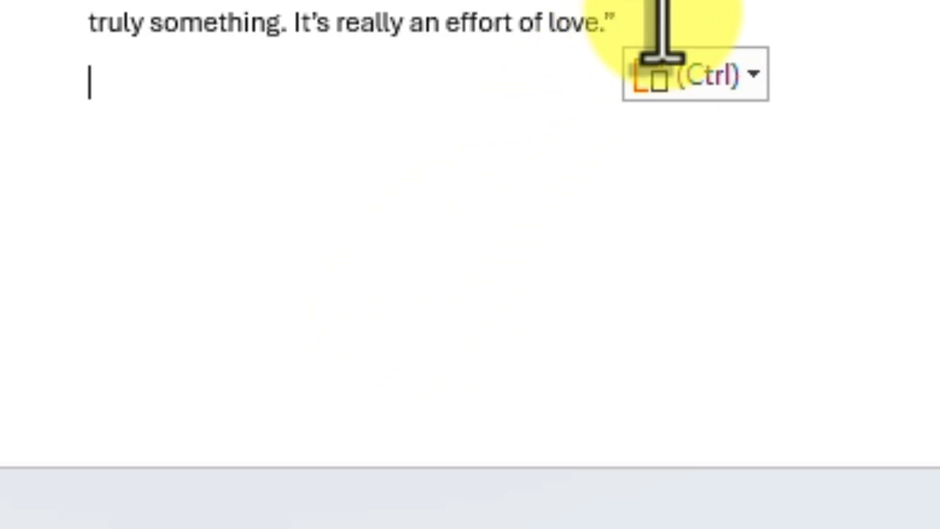
scroll("up", 3)
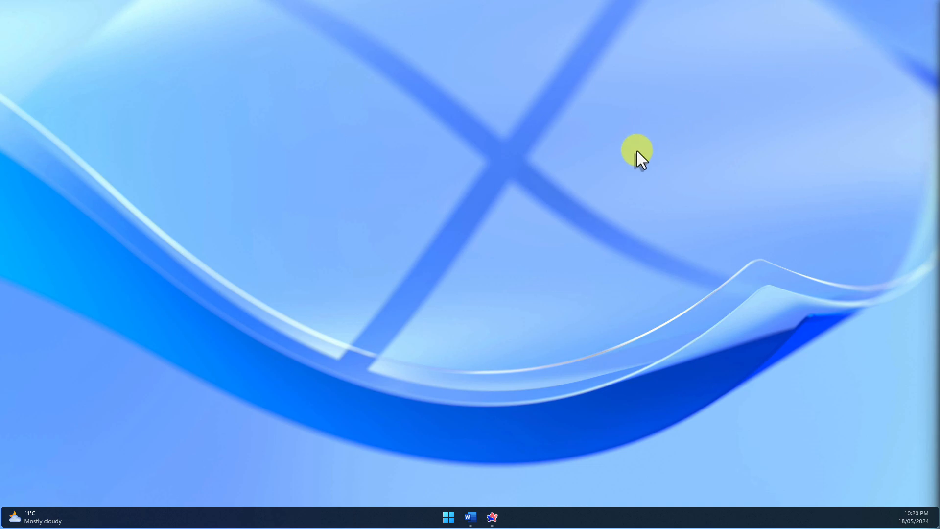
mouse_move(473, 245)
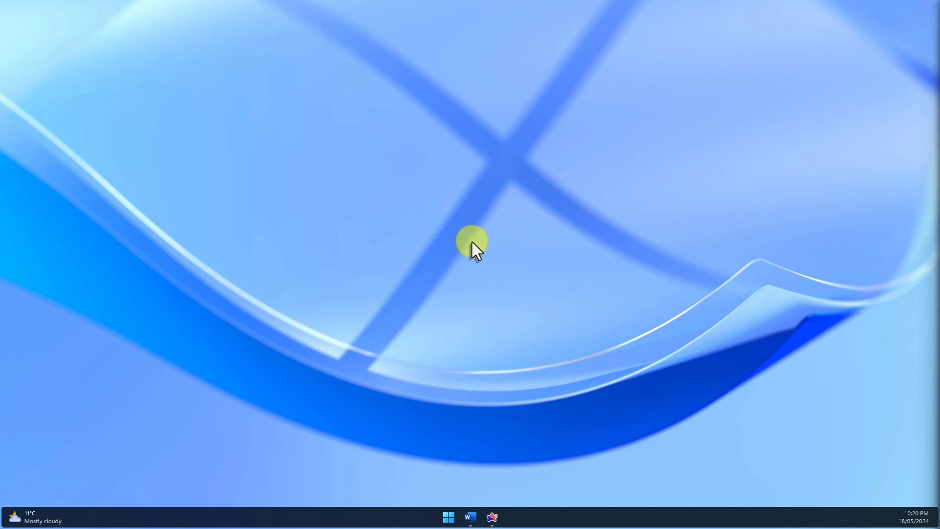